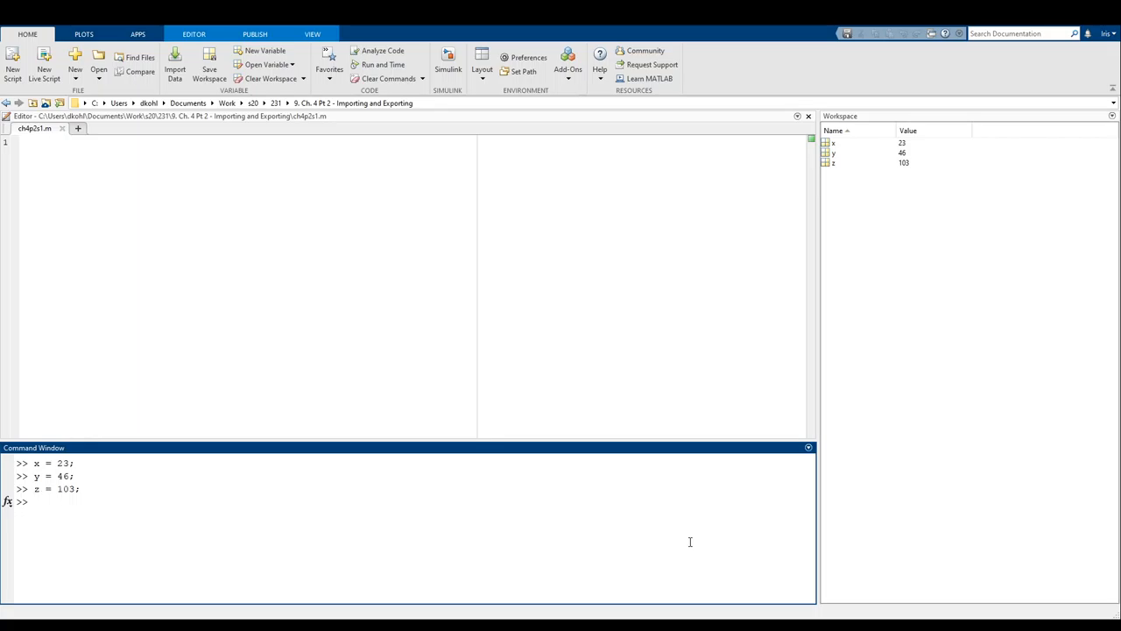
# Save the workspace variables x, y, z to a file named blah via save('blah').
pyautogui.write('save(')
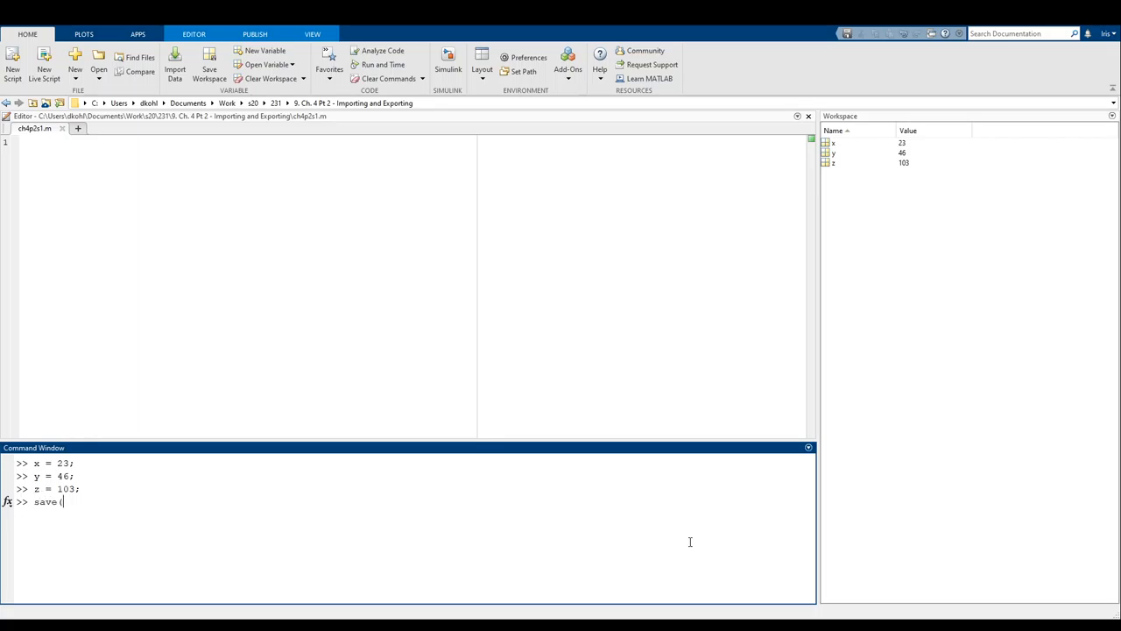
pyautogui.write("'blah")
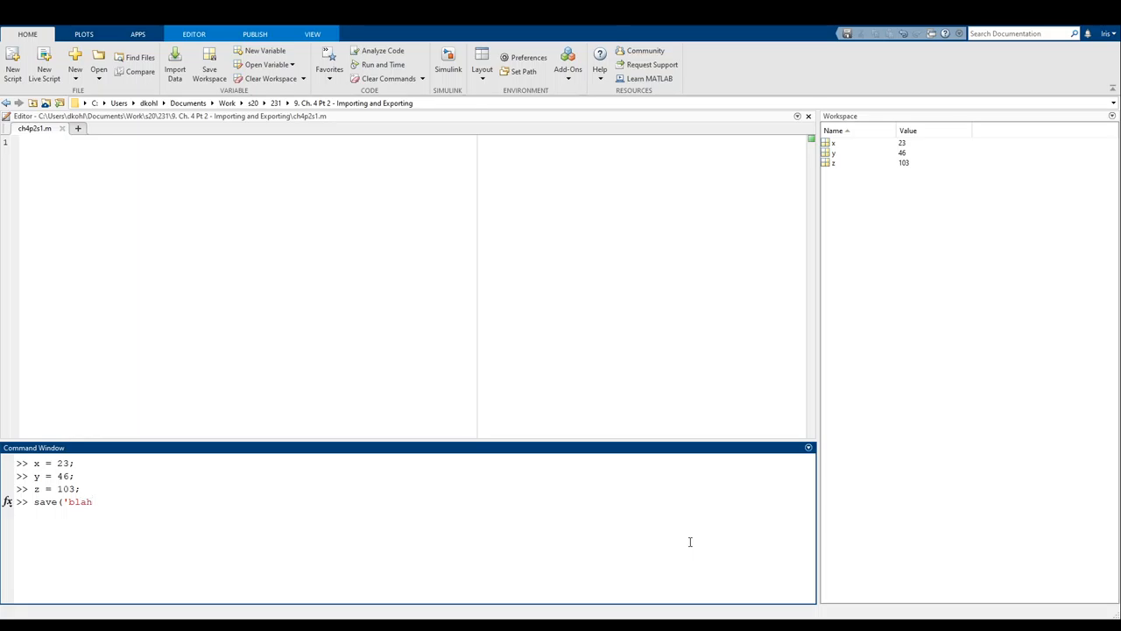
pyautogui.write(".txt'")
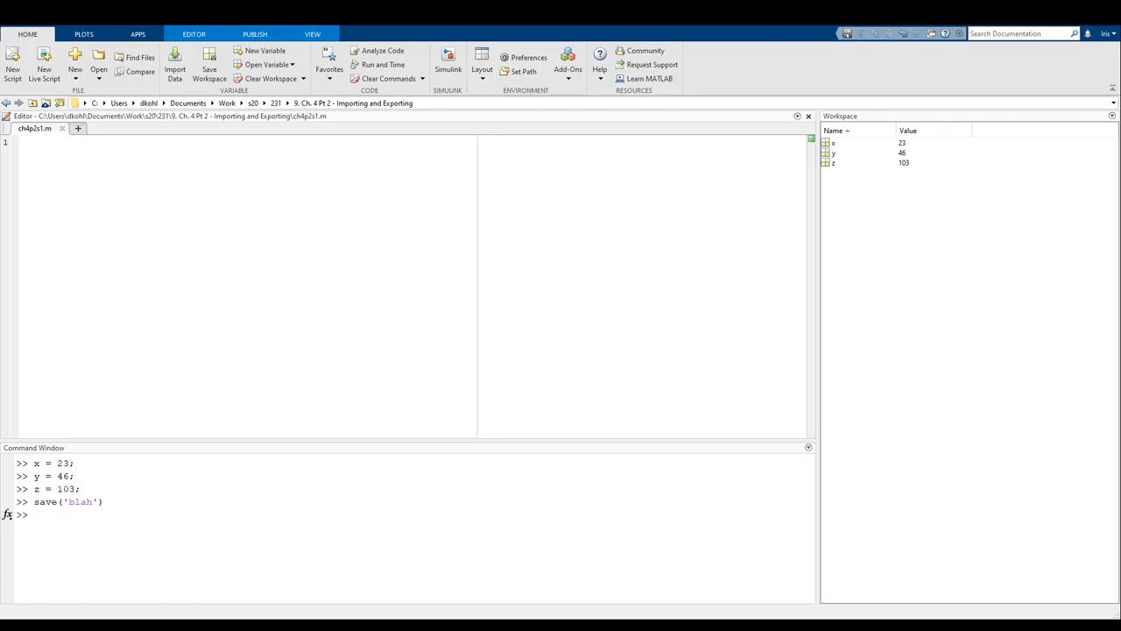
# Clear the workspace, then restore x, y, z (23, 46, 103) with load('blah').
pyautogui.click(125, 536)
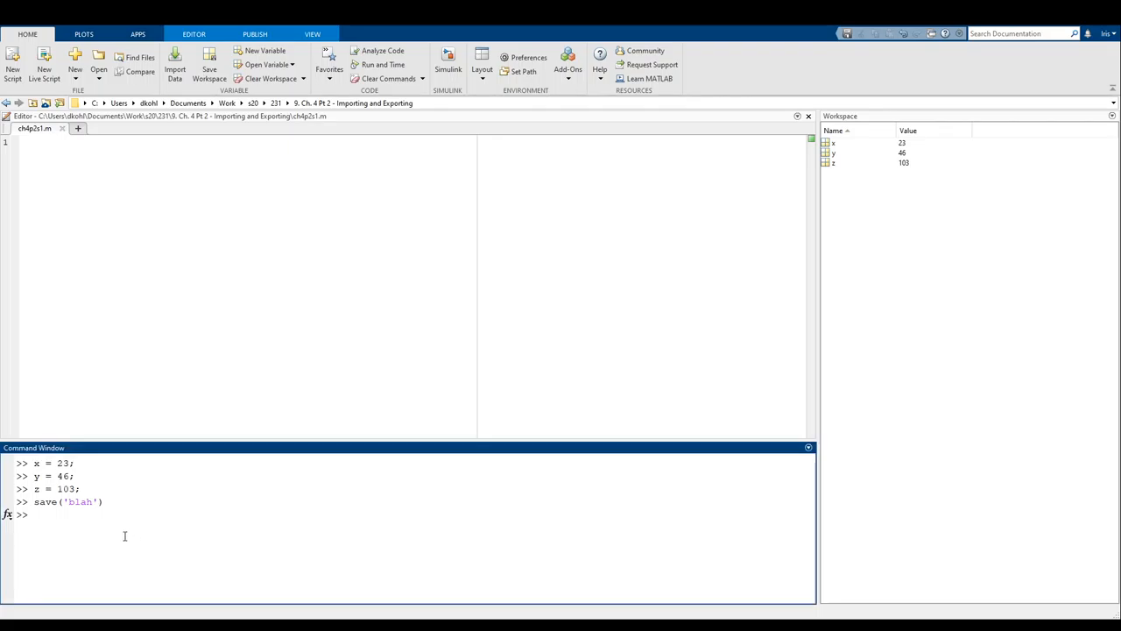
pyautogui.write('clear')
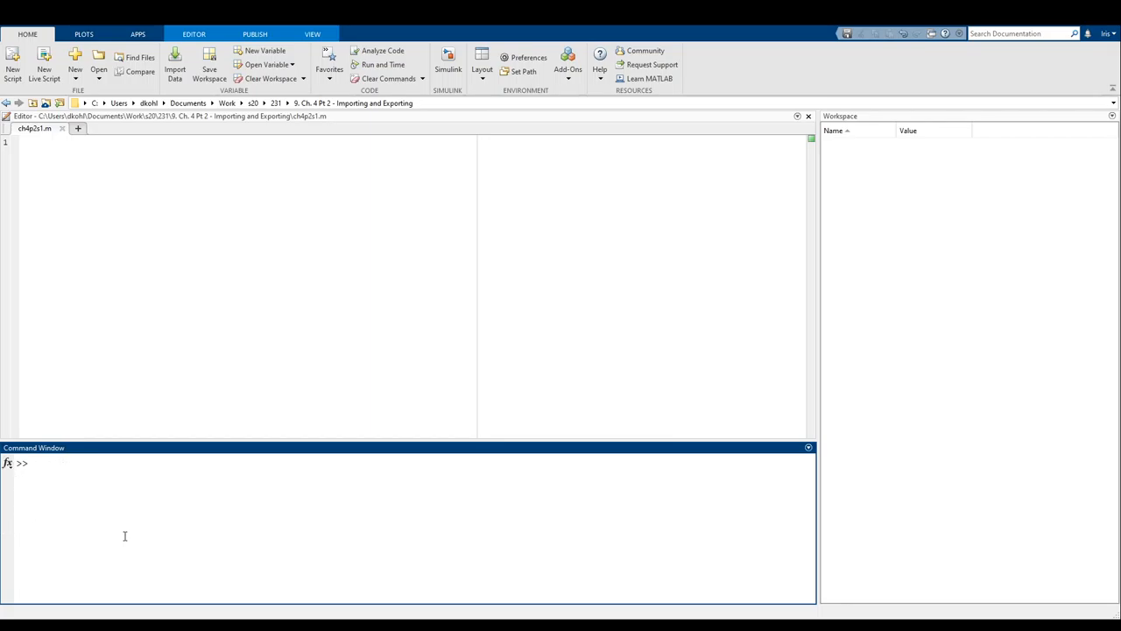
pyautogui.write('load')
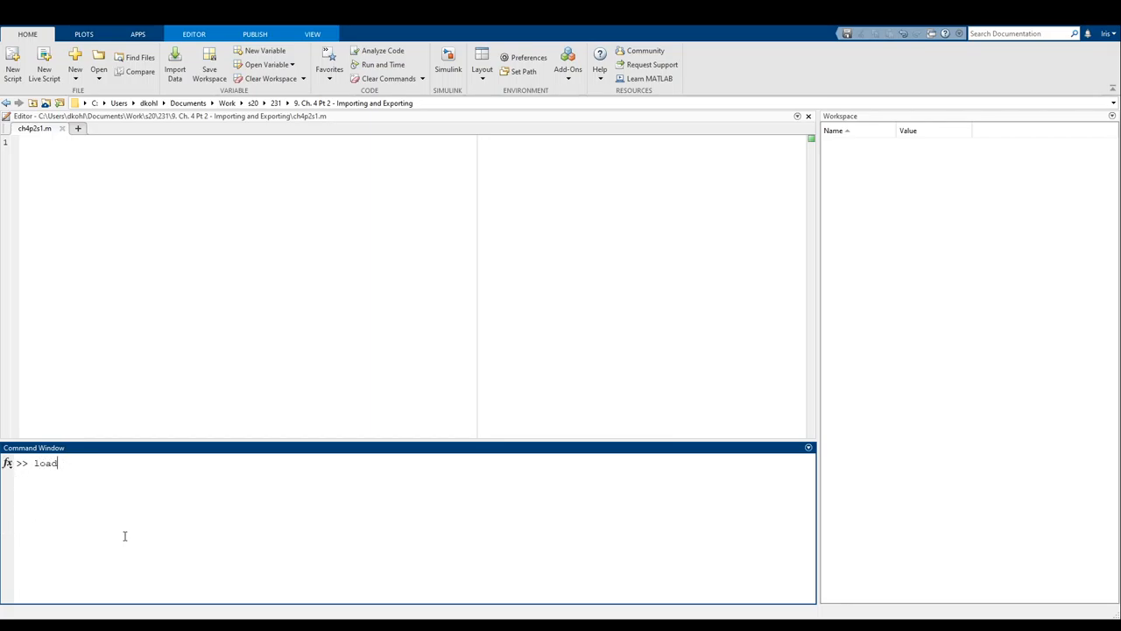
pyautogui.write("('blah'")
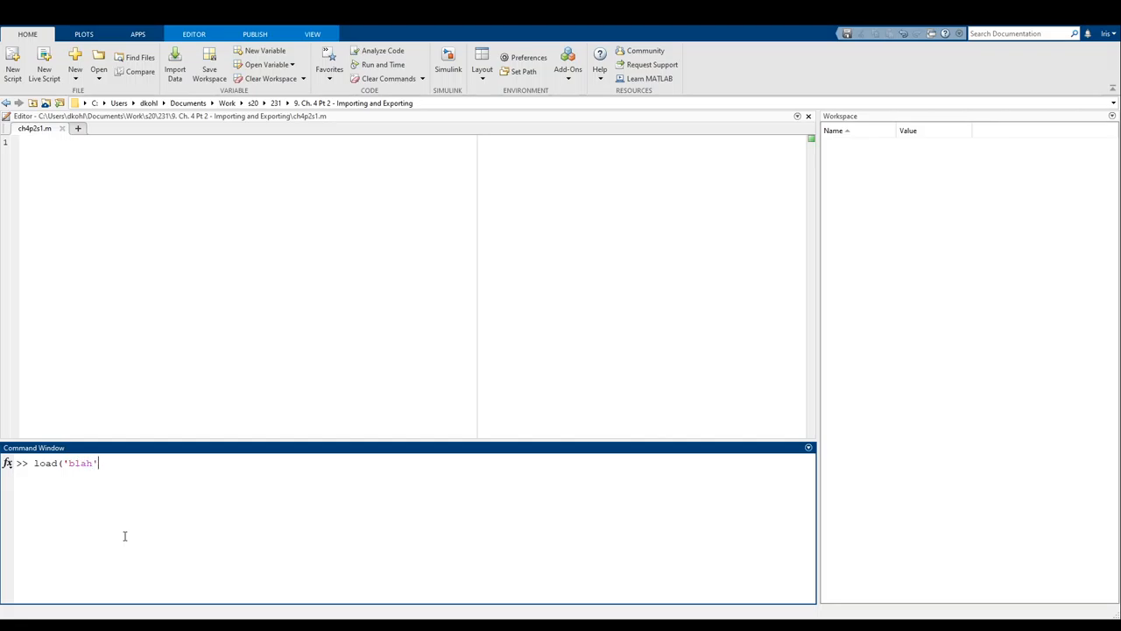
pyautogui.write(')')
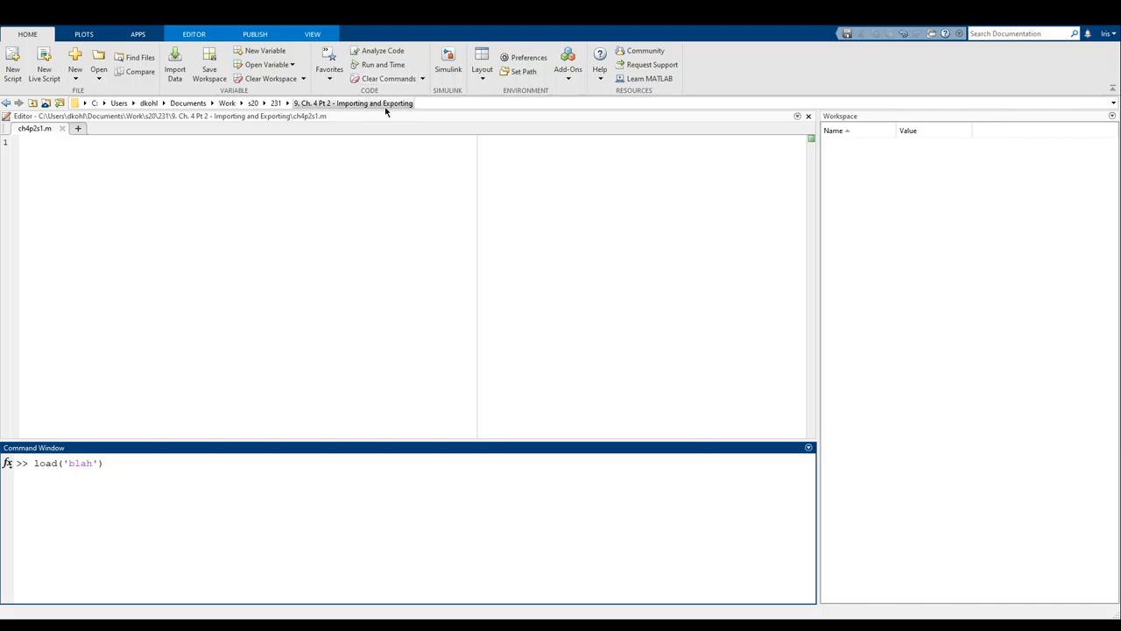
pyautogui.moveTo(450, 156)
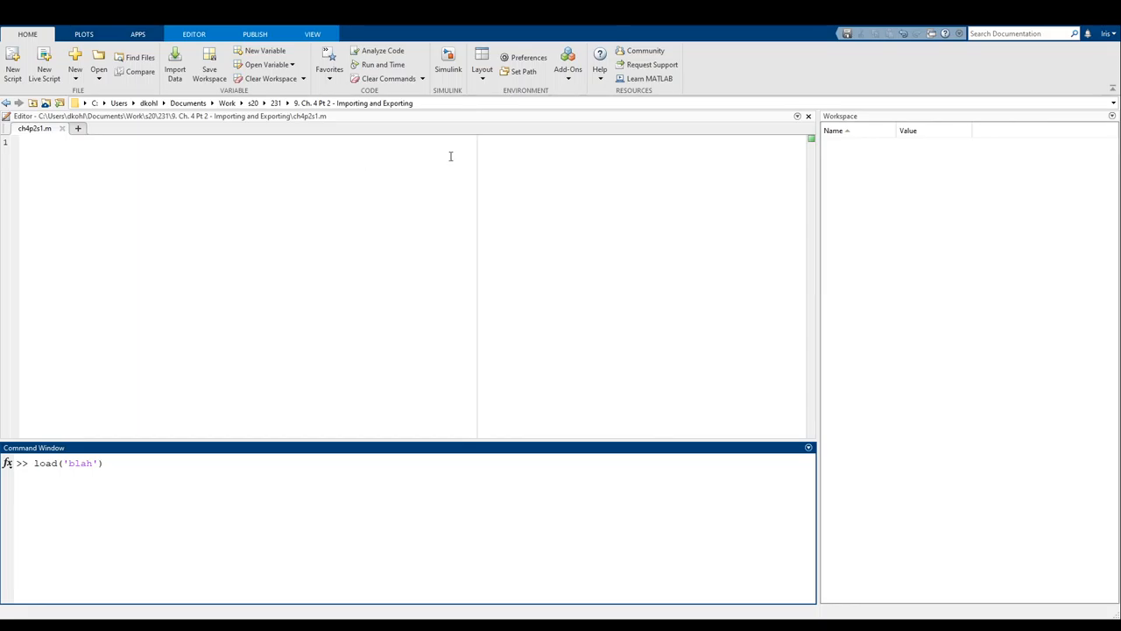
pyautogui.moveTo(205, 476)
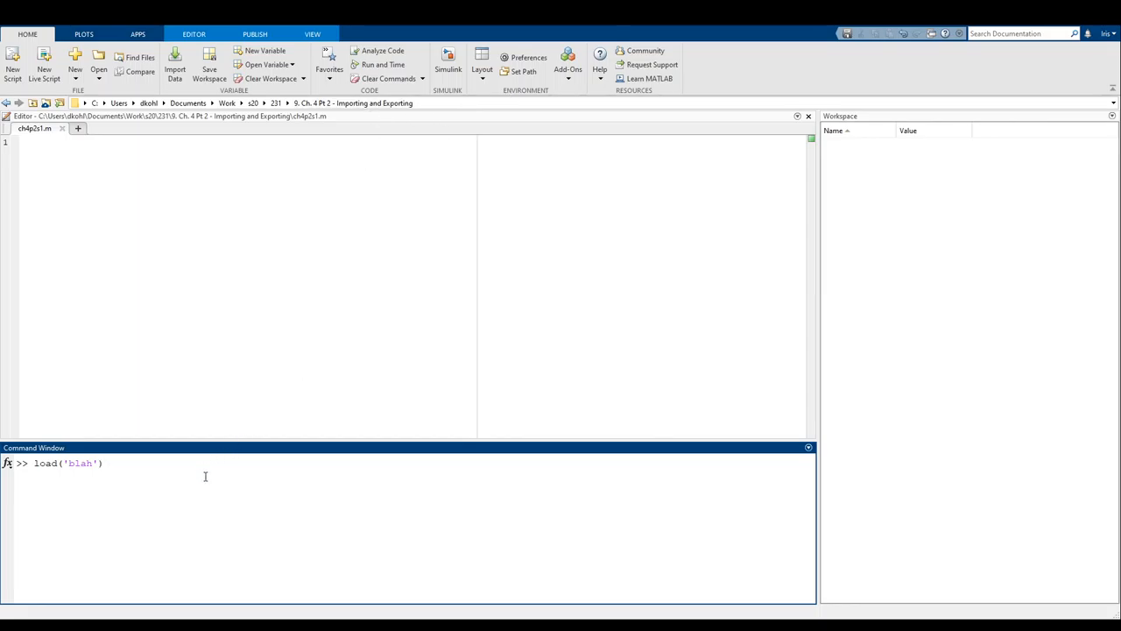
pyautogui.press('Return')
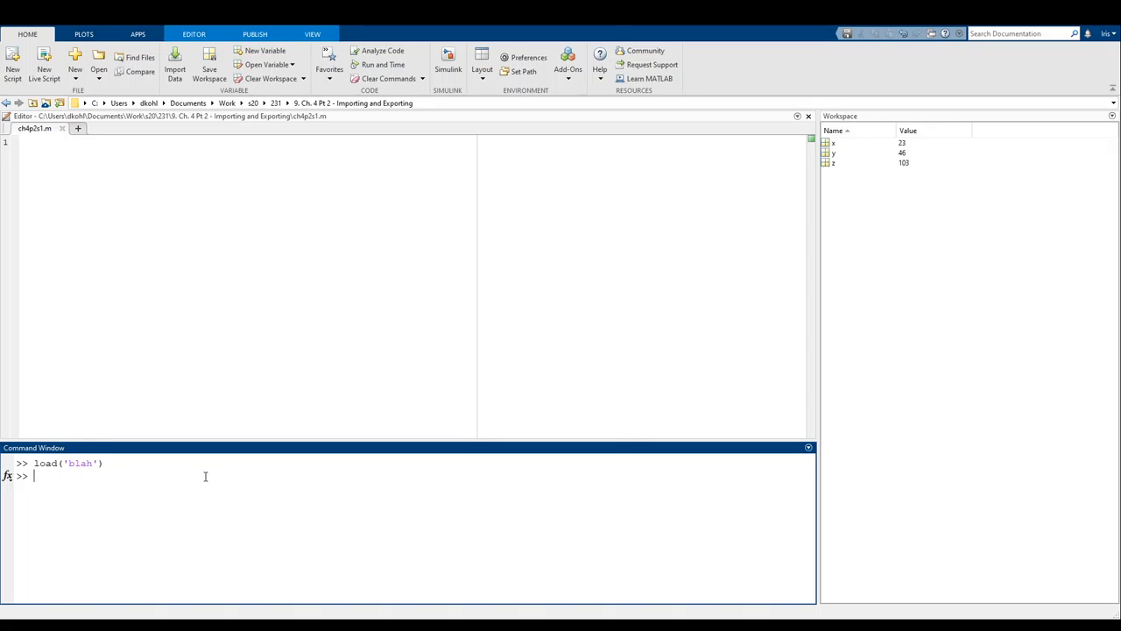
pyautogui.moveTo(872, 158)
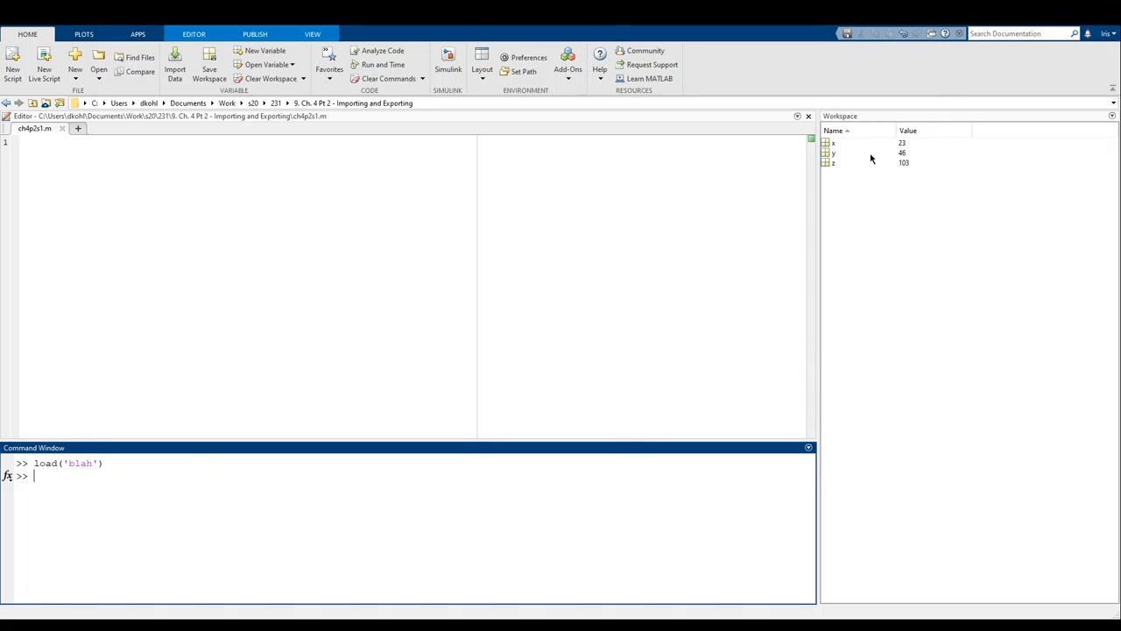
pyautogui.moveTo(687, 431)
pyautogui.write('clear')
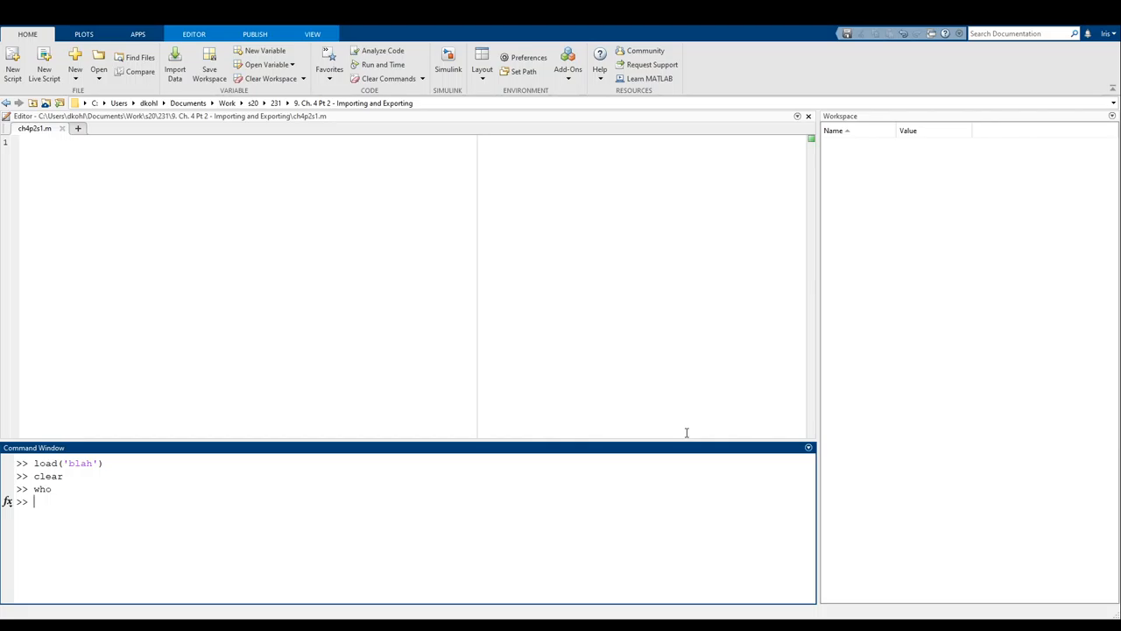
# Reload x, y, z from blah into the emptied workspace, then begin assigning a.
pyautogui.write("load('")
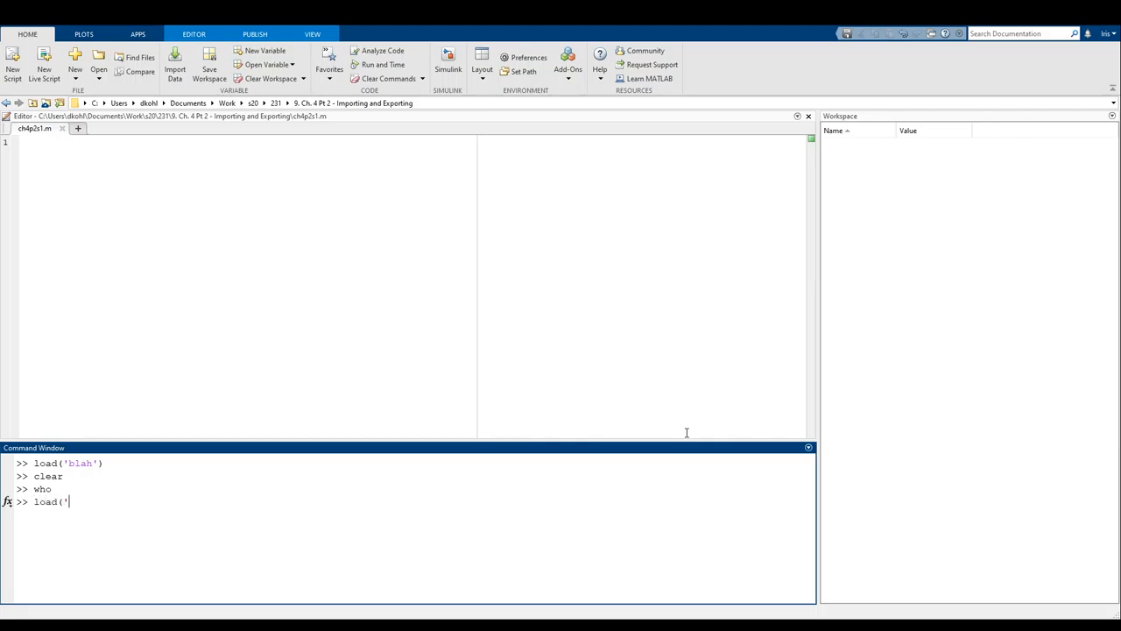
pyautogui.write("blah')")
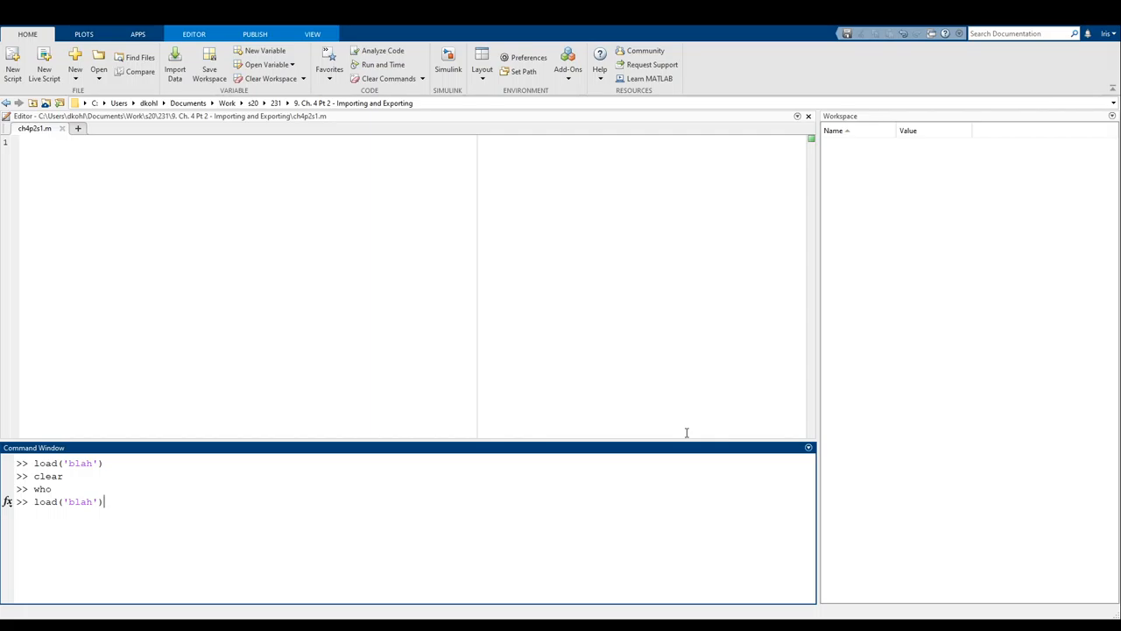
pyautogui.press('Return')
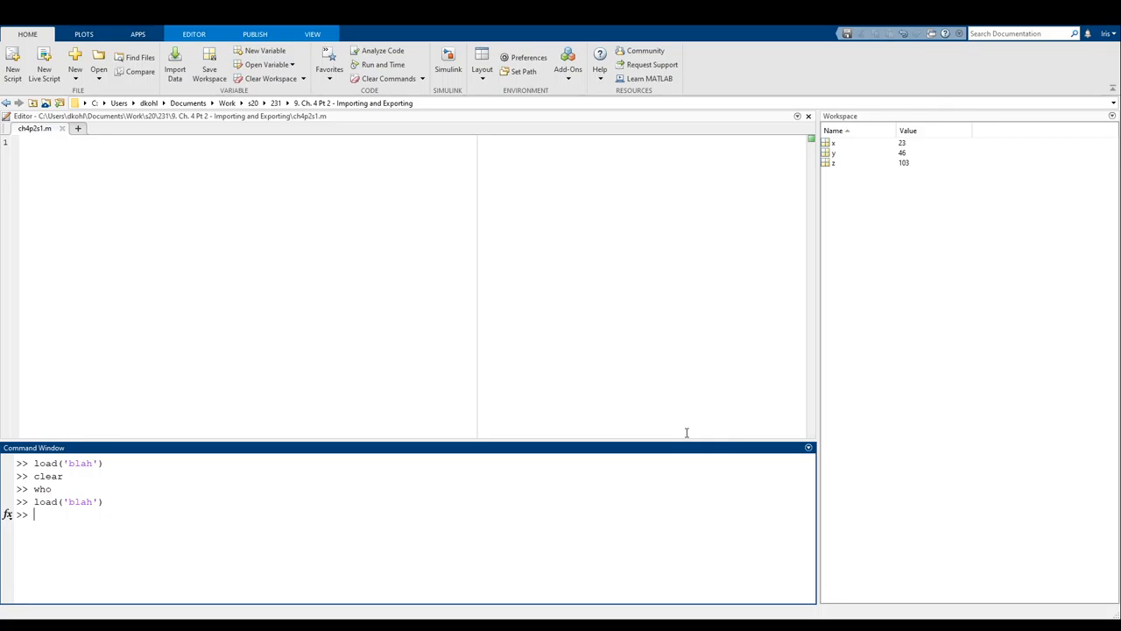
pyautogui.write('a =')
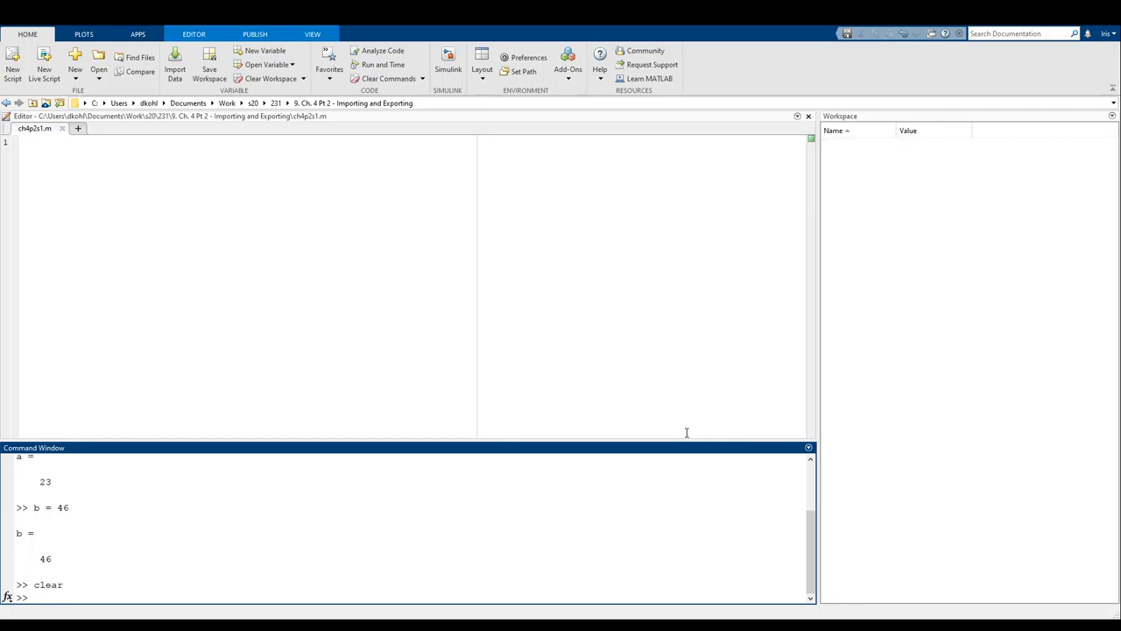
# Run load('blah') to bring x, y, z (23, 46, 103) back after clearing a and b.
pyautogui.write("load('blah')")
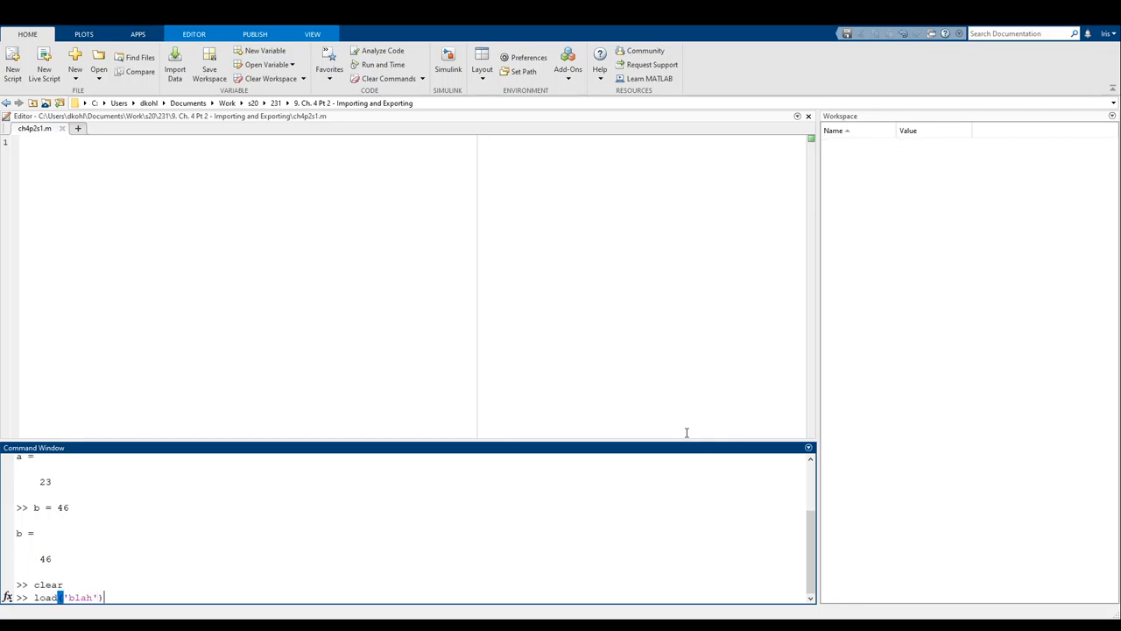
pyautogui.press('Return')
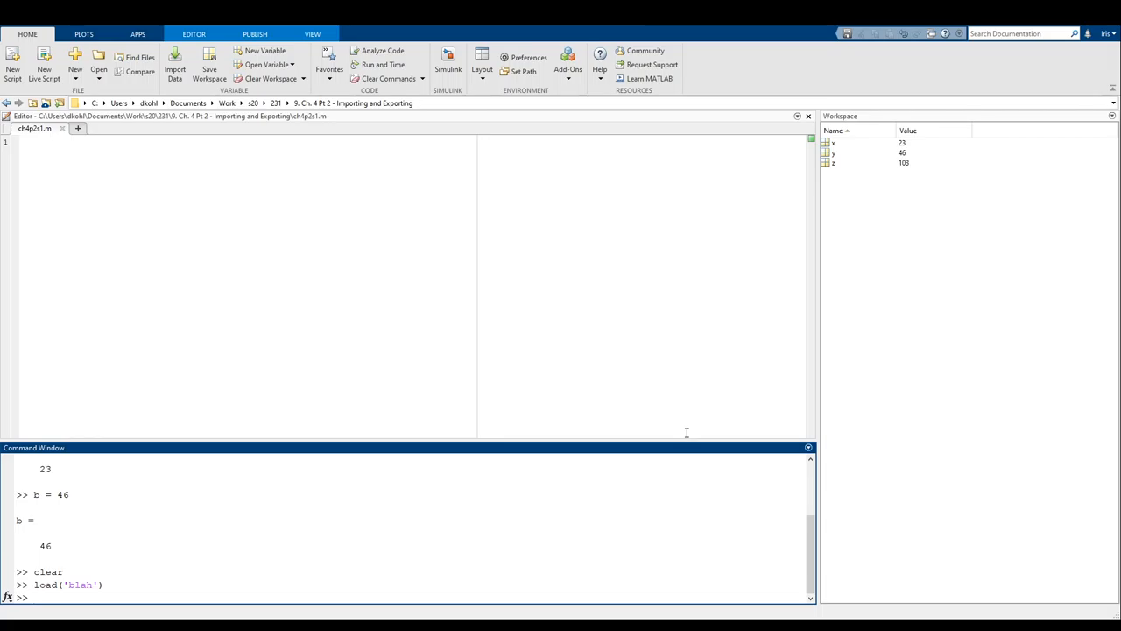
# Clear the workspace and create a = 23 and b = 46.
pyautogui.write('clea')
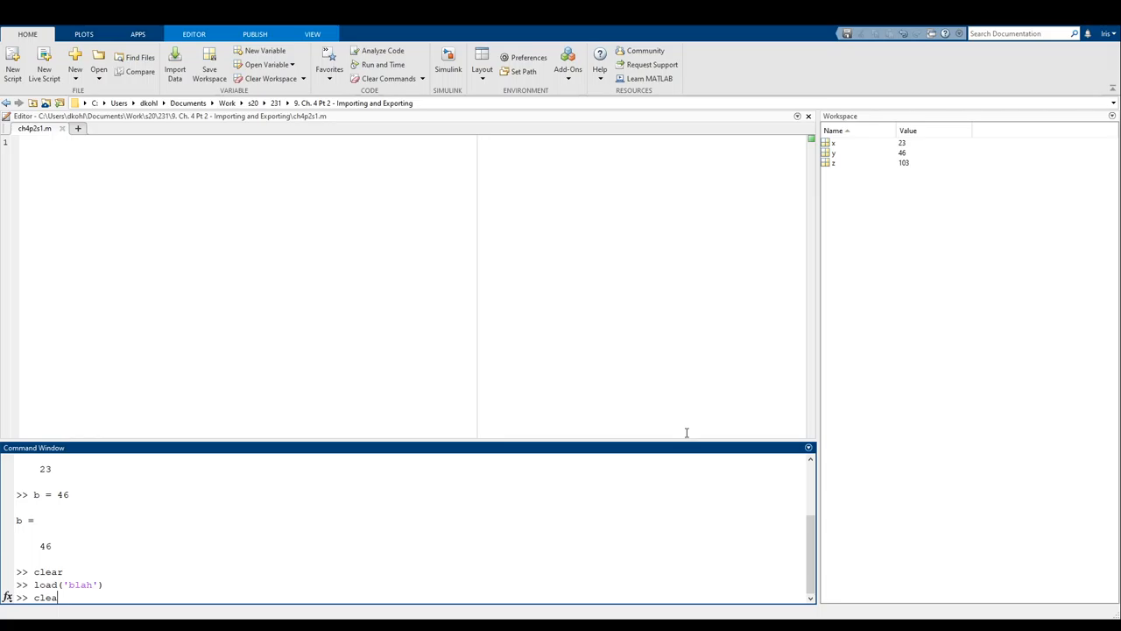
pyautogui.press('Return')
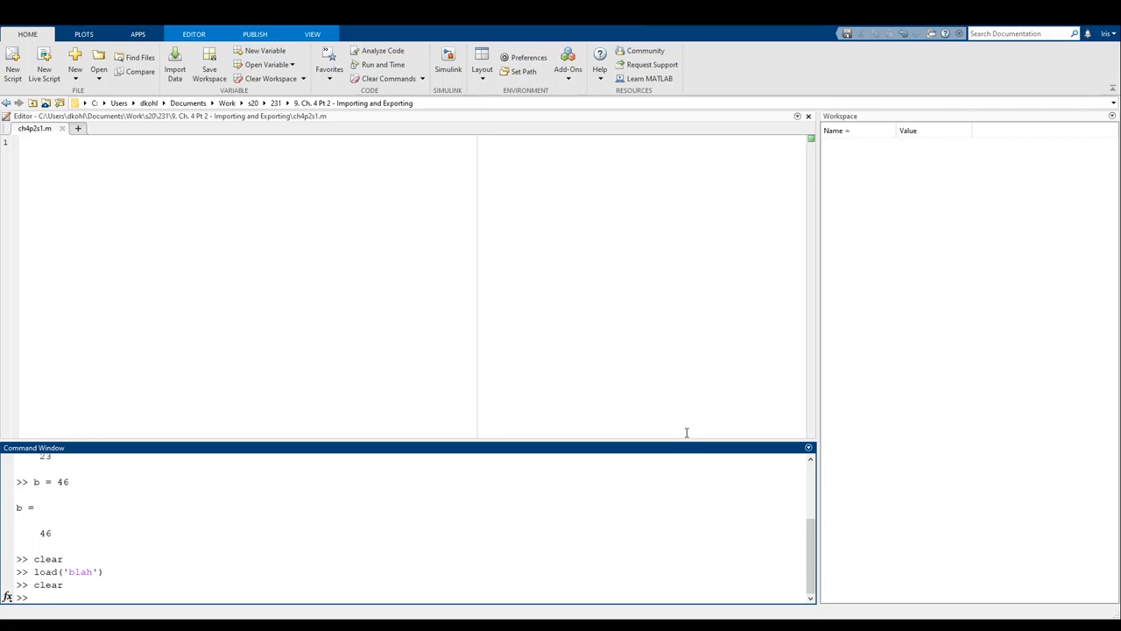
pyautogui.write('a = 23')
pyautogui.write('b = 4')
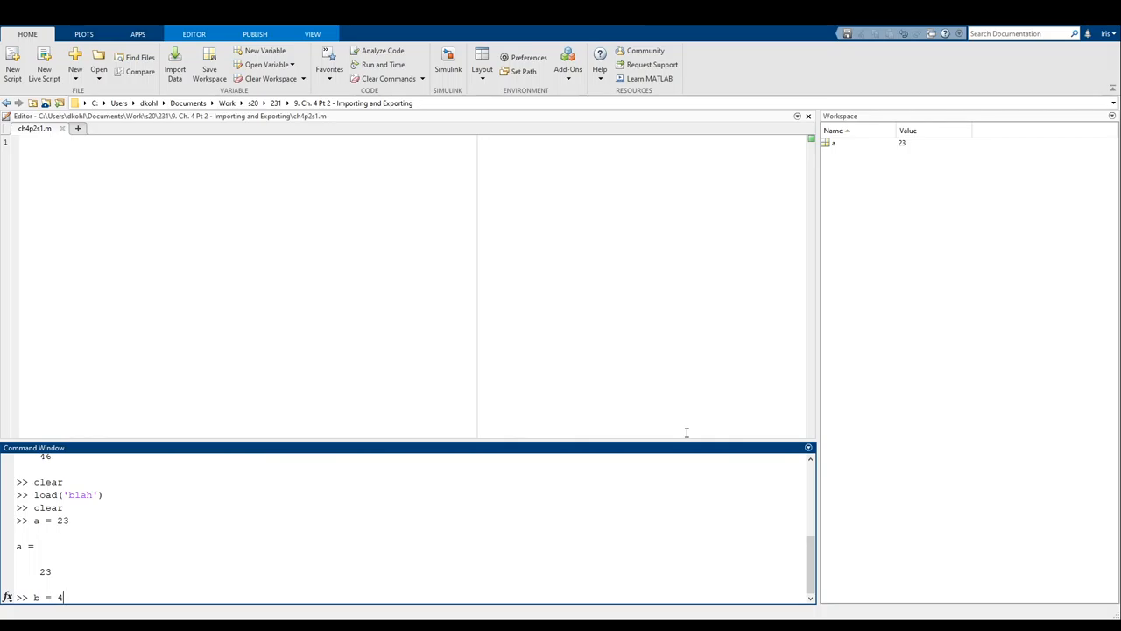
pyautogui.press('Return')
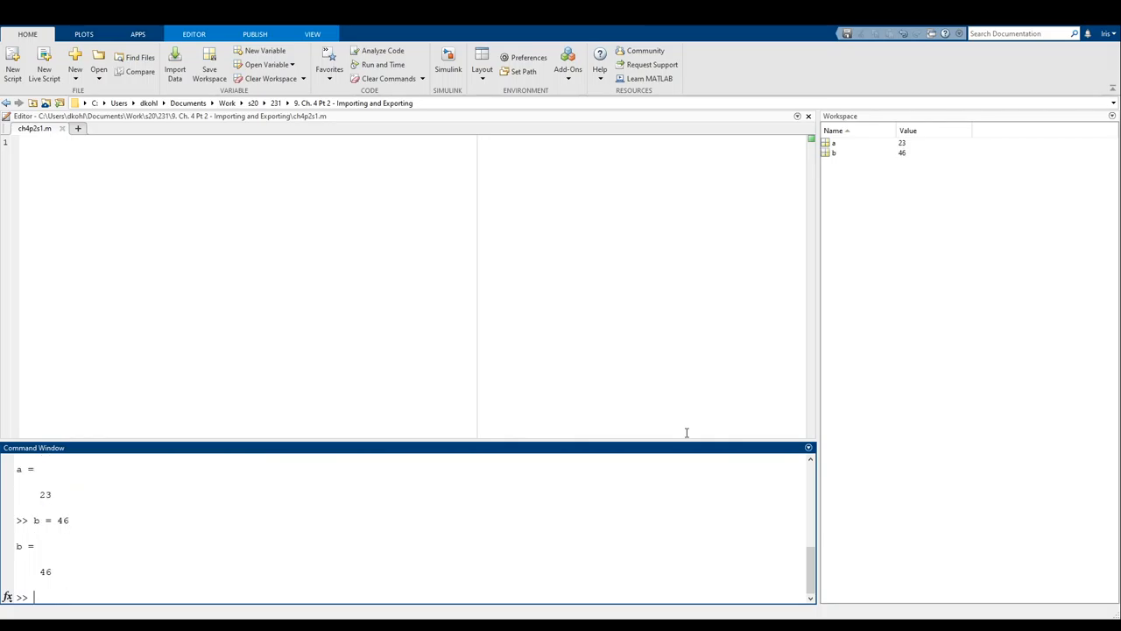
# Load blah, erroring on unquoted load(blah) then succeeding with load('blah').
pyautogui.write('load(blah)')
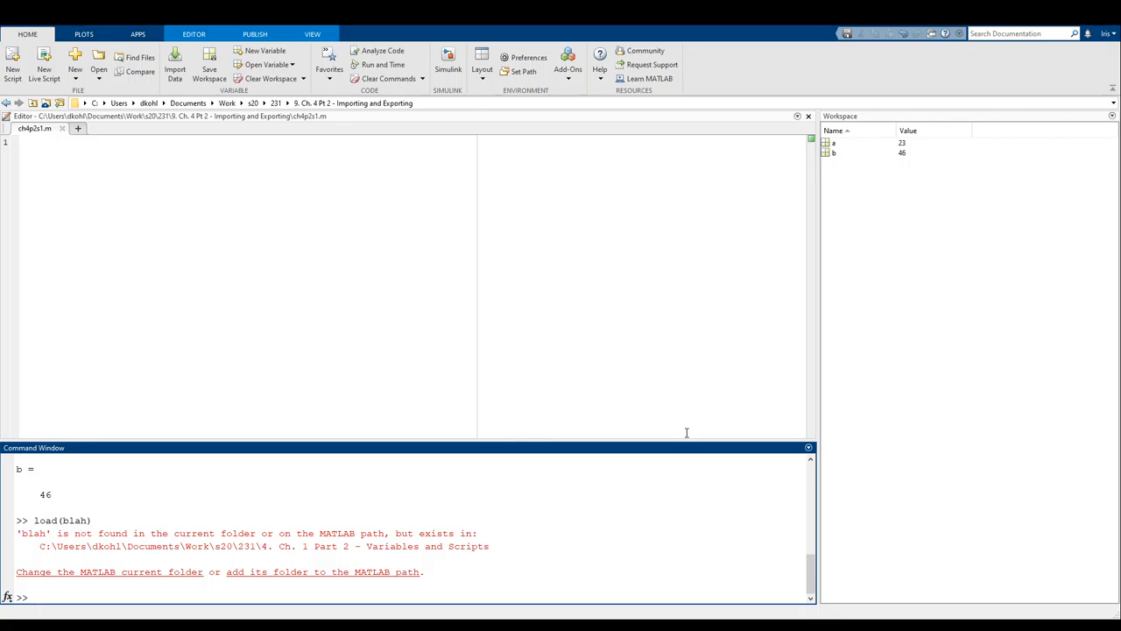
pyautogui.write('load(blah)')
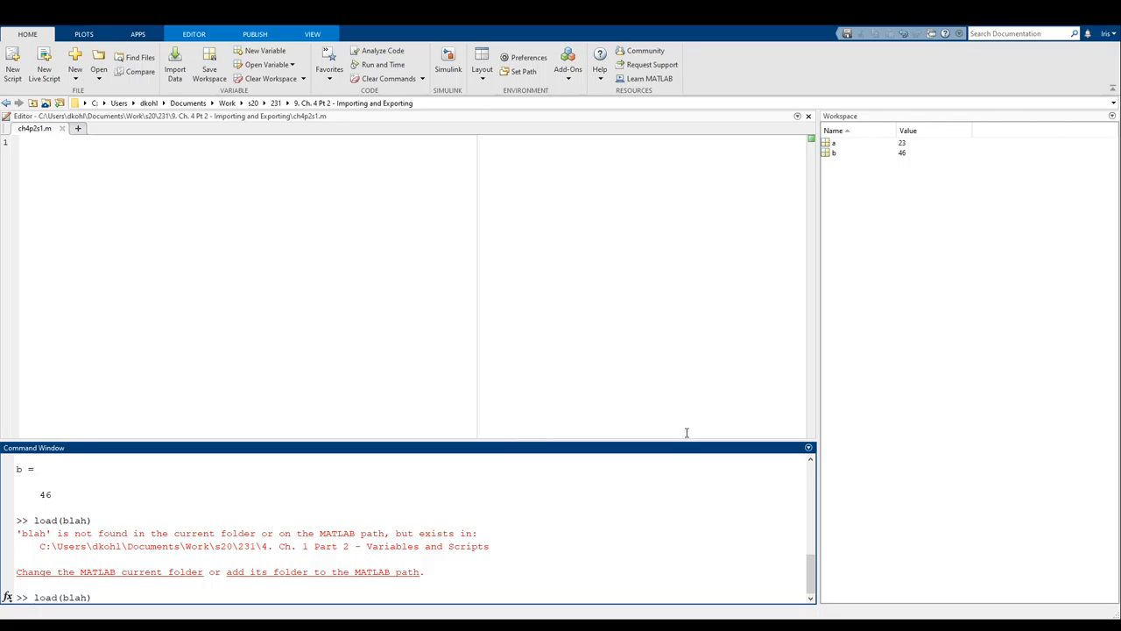
pyautogui.press('Return')
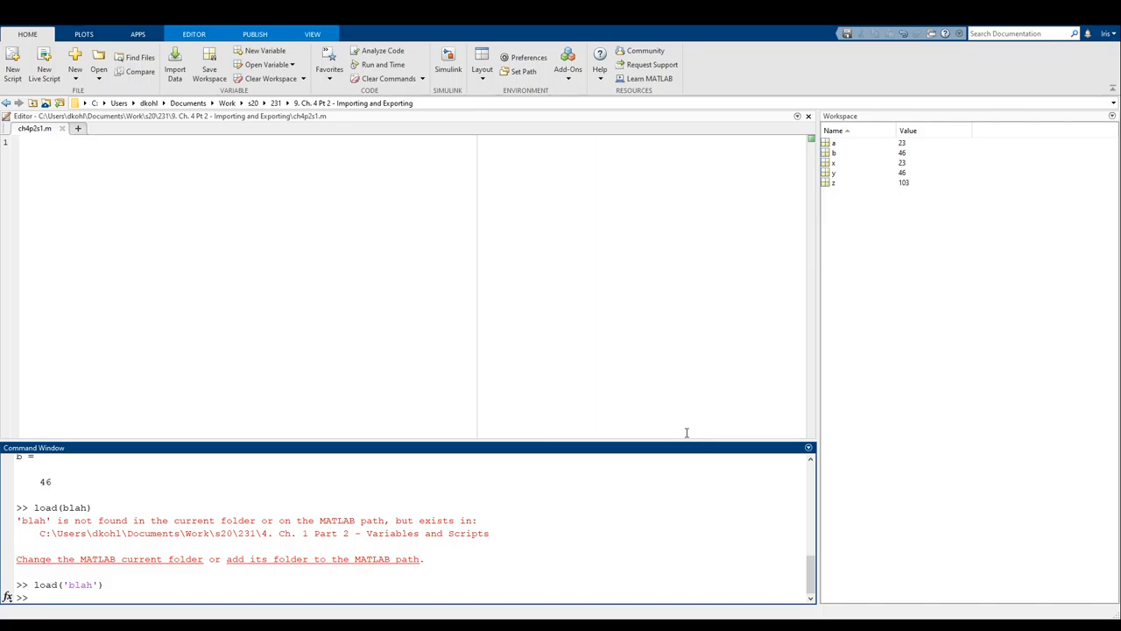
# Attempt save('blah', x, y) with unquoted variable names, which errors.
pyautogui.write('sae')
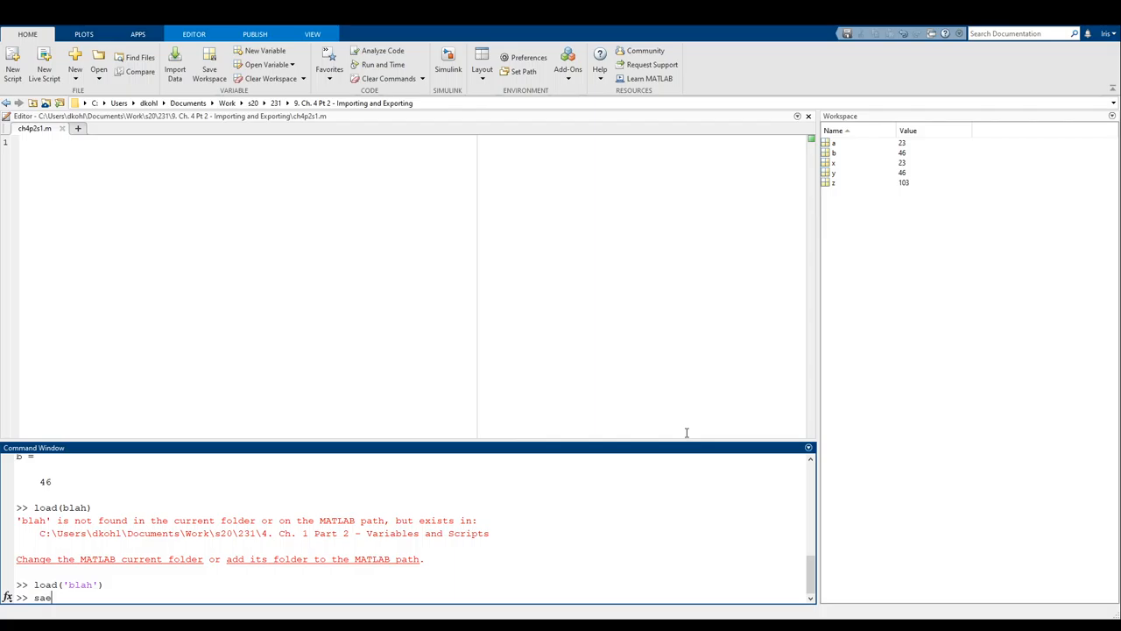
pyautogui.write("ve('blah'")
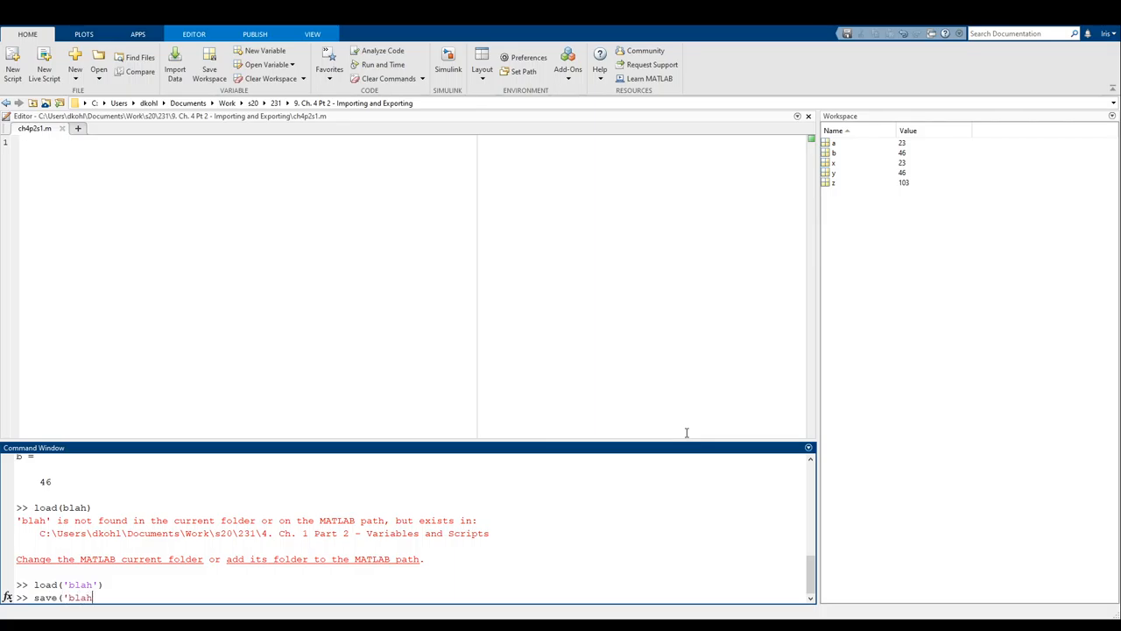
pyautogui.write("', x,")
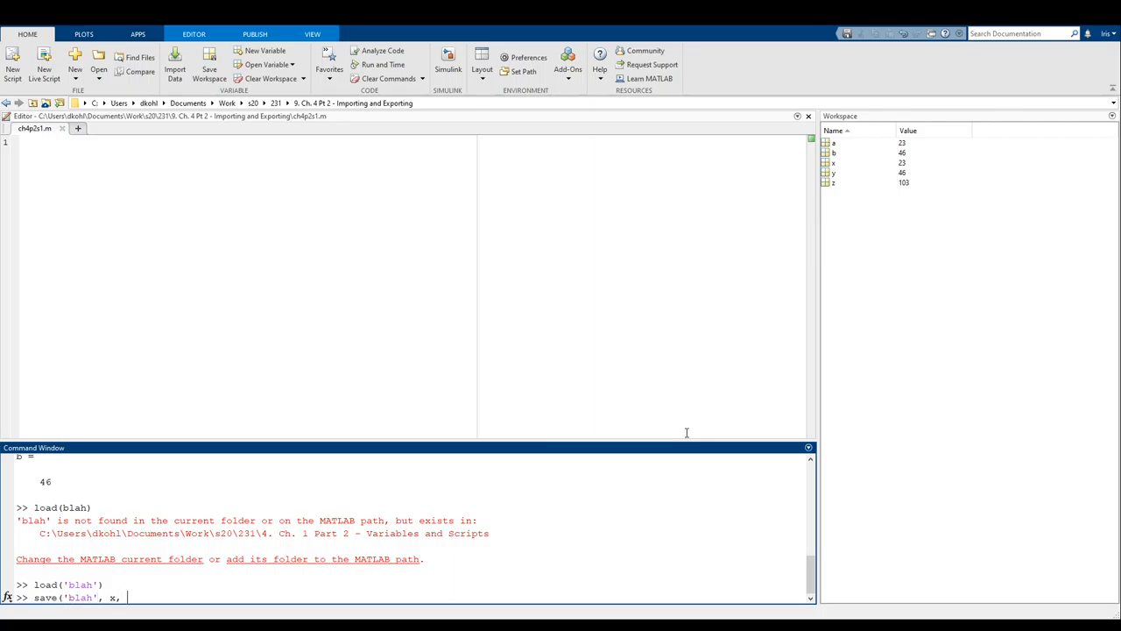
pyautogui.write('y);')
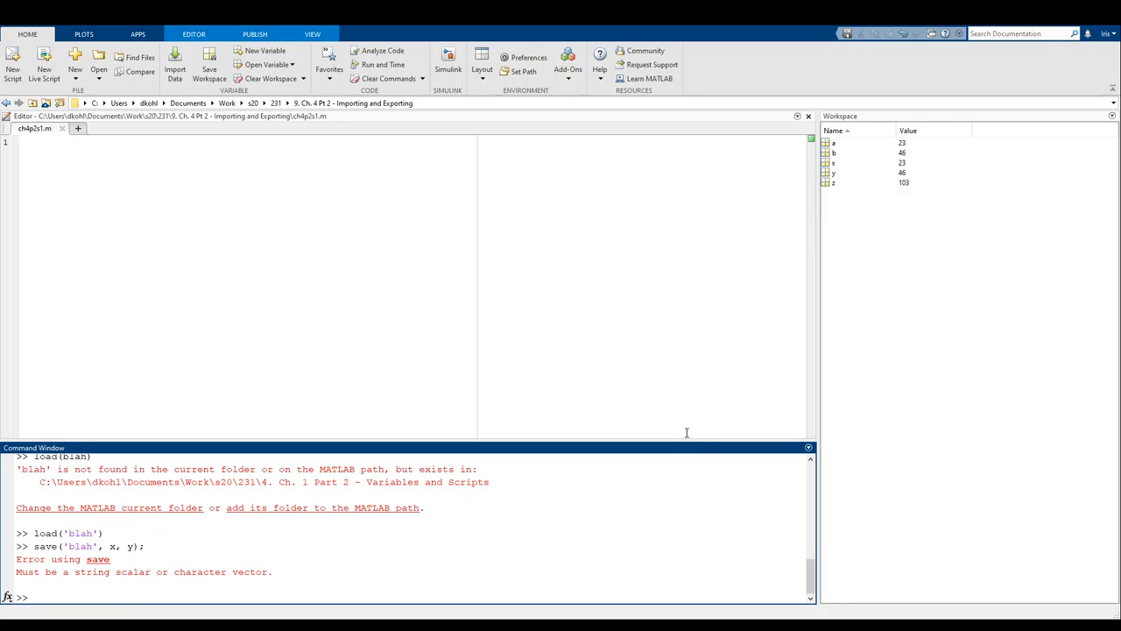
# Save only x and y with save('blah', 'x', 'y'), then clear the workspace.
pyautogui.write("save('blah', x, y);")
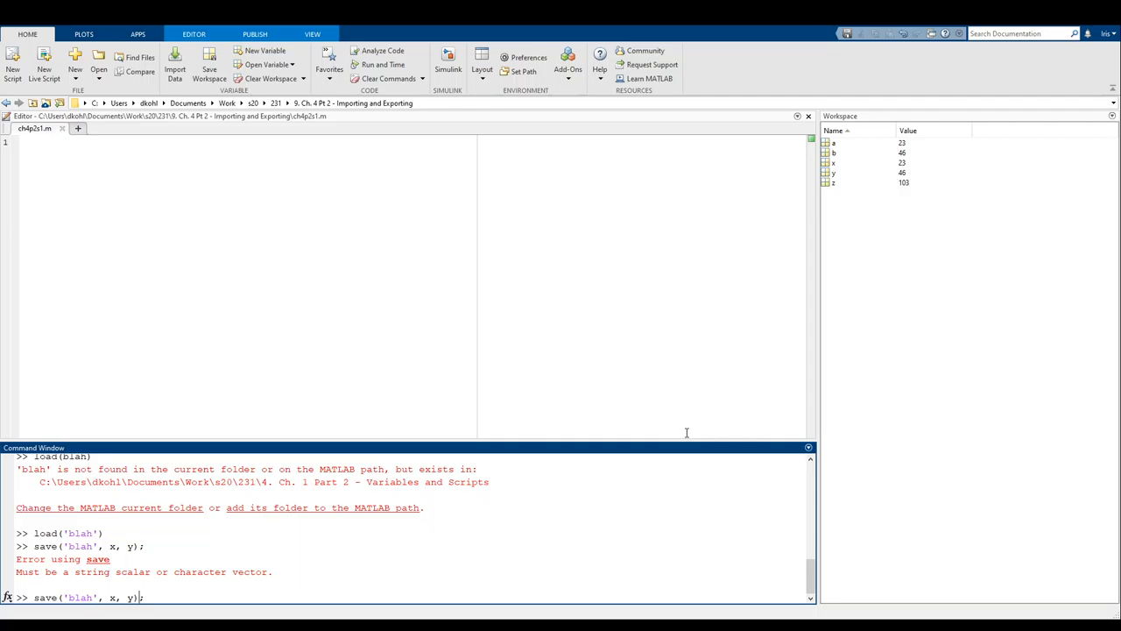
pyautogui.write("'x")
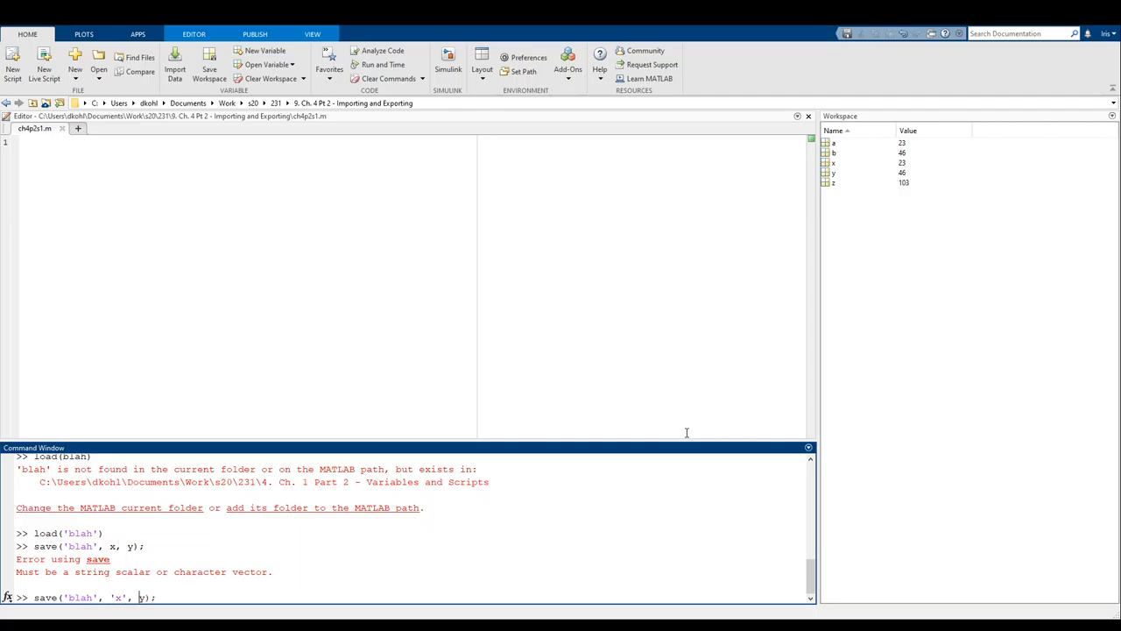
pyautogui.write("'y'")
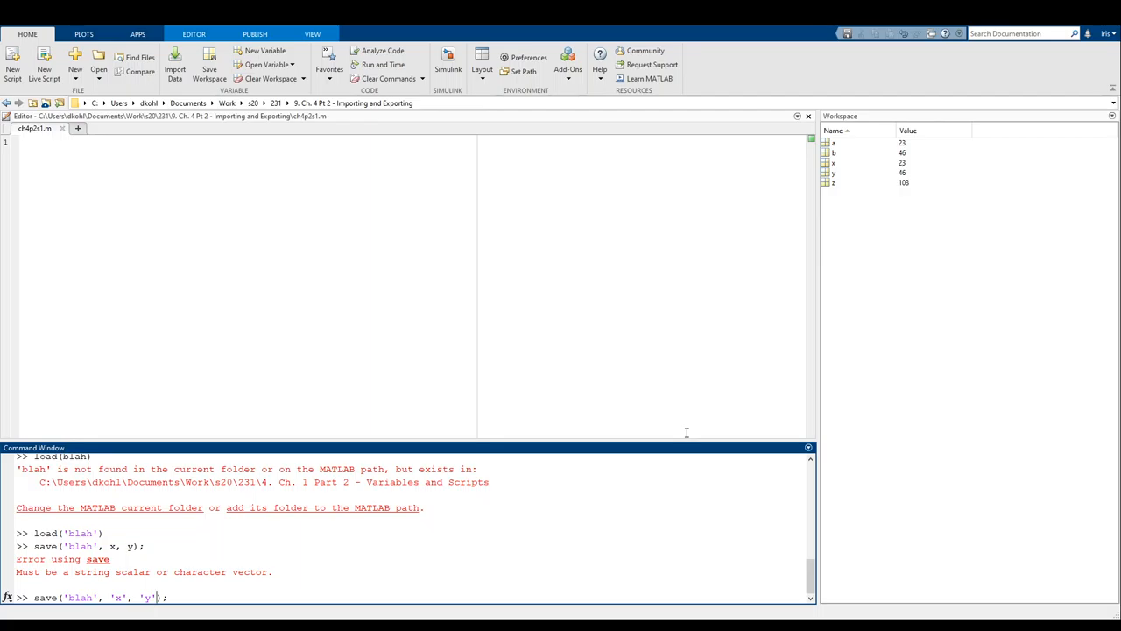
pyautogui.press('Return')
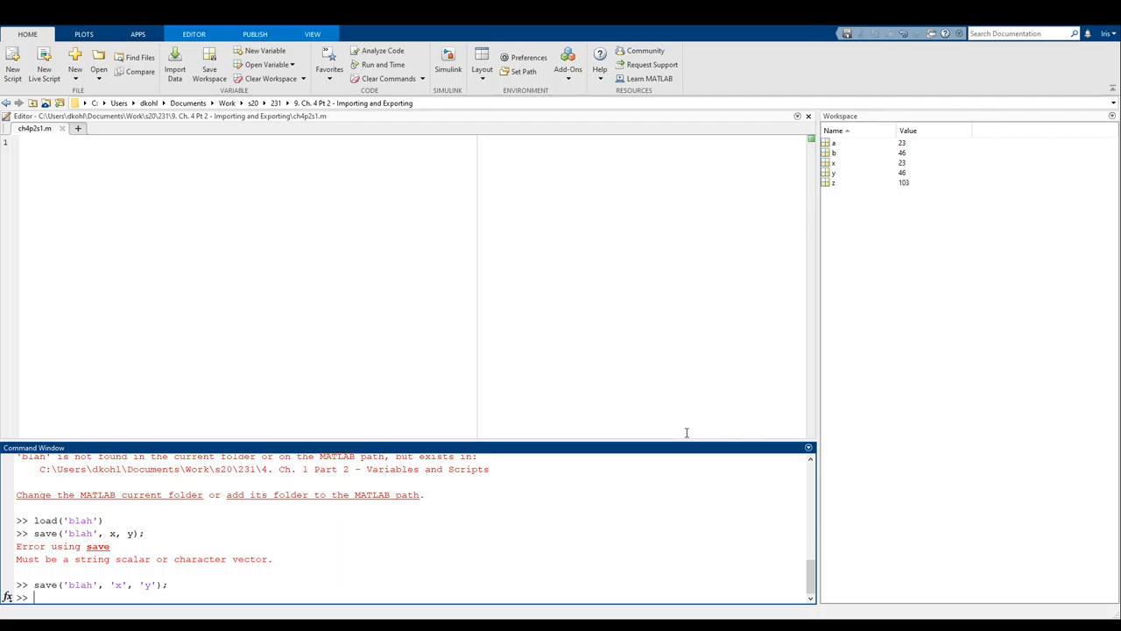
pyautogui.write('clear')
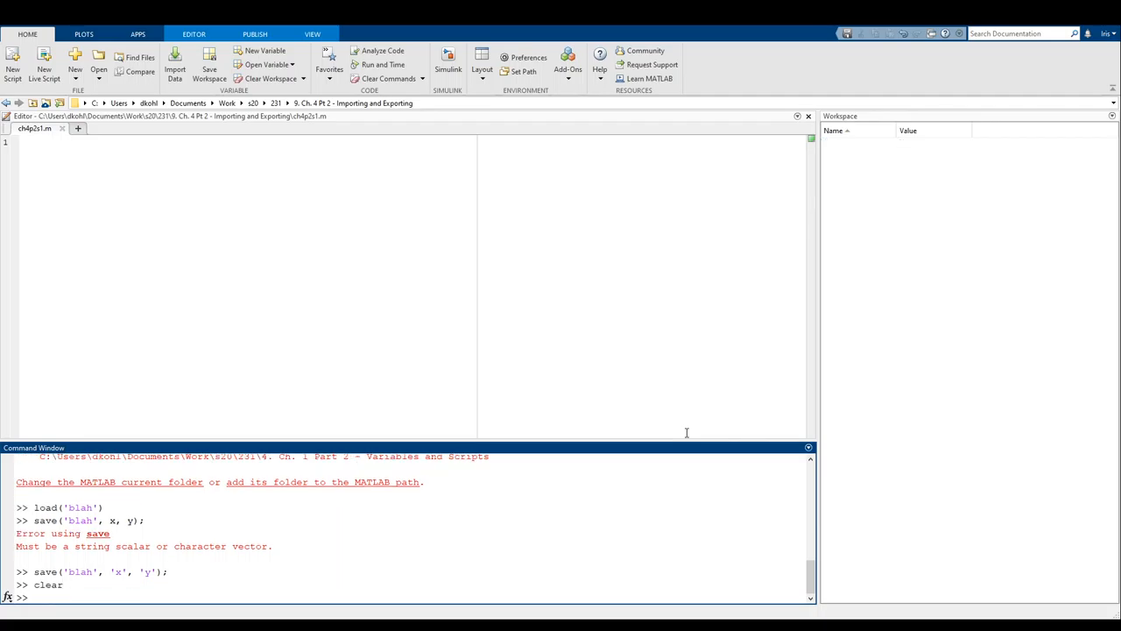
# Reload blah to confirm only x = 23 and y = 46 return, then clear the workspace.
pyautogui.write('l')
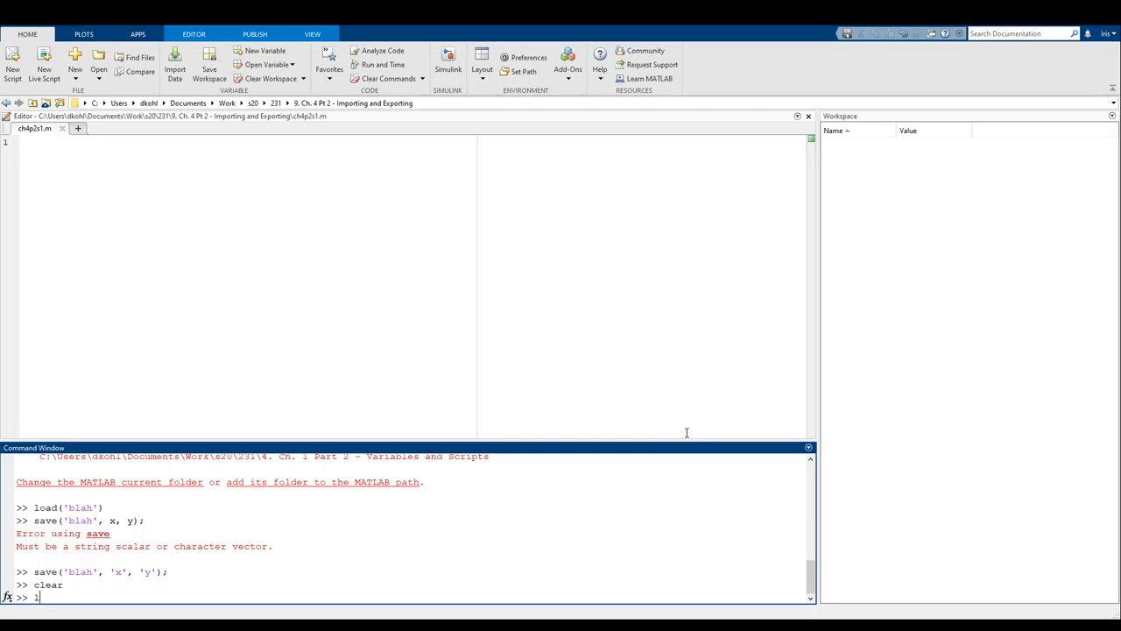
pyautogui.write("oad('blah'")
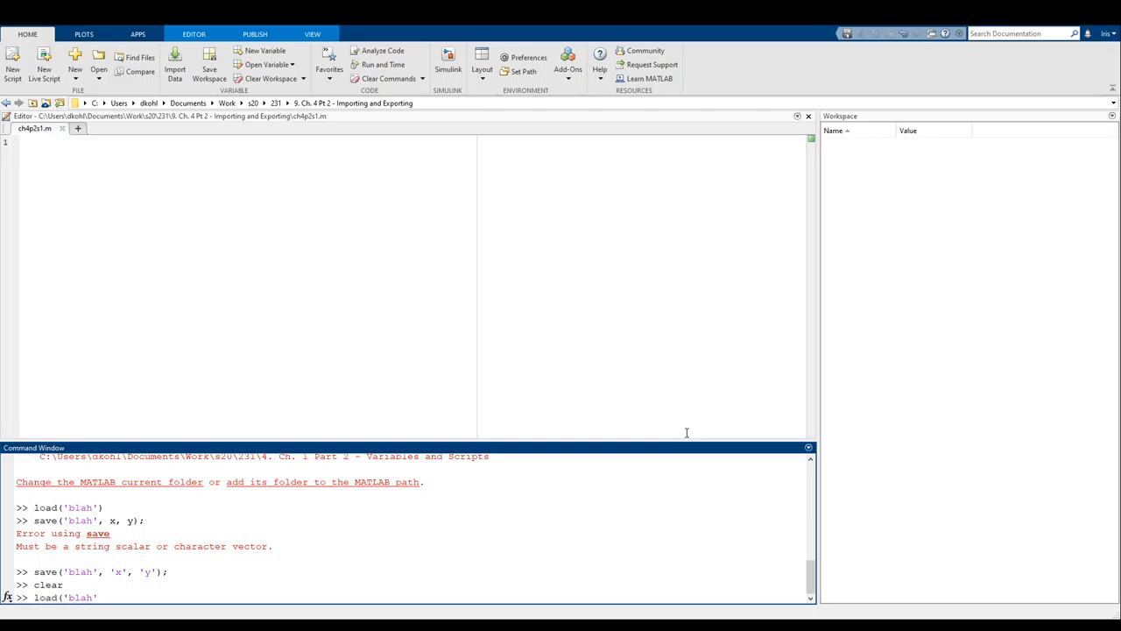
pyautogui.press('Return')
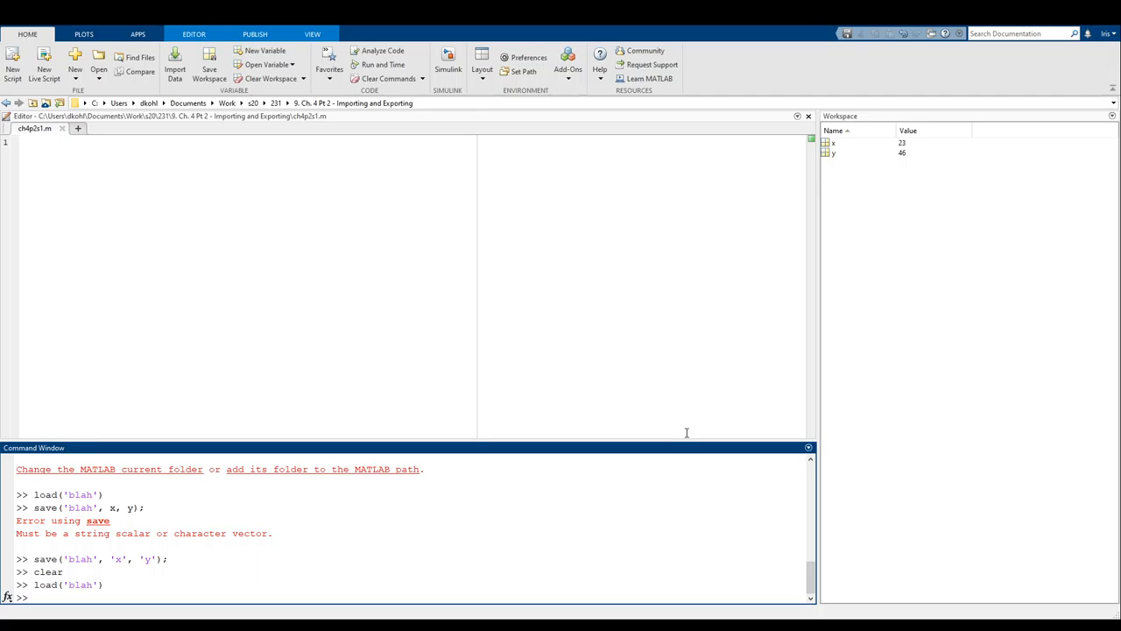
pyautogui.write('clear')
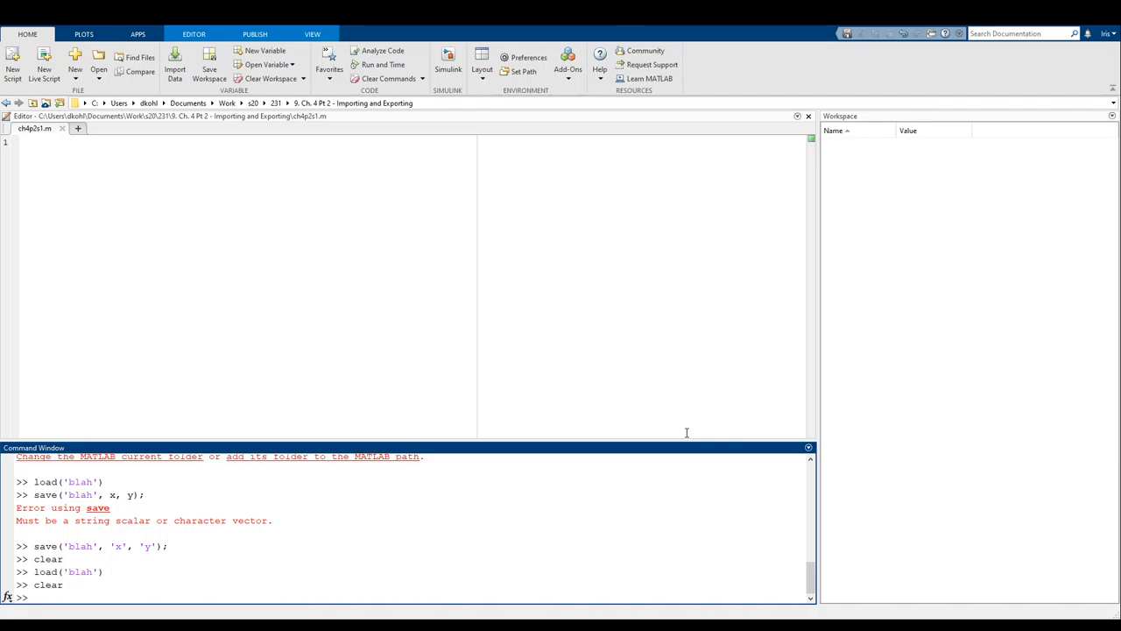
# Enter load('blah', 'x') on the command line to load only variable x.
pyautogui.write('load')
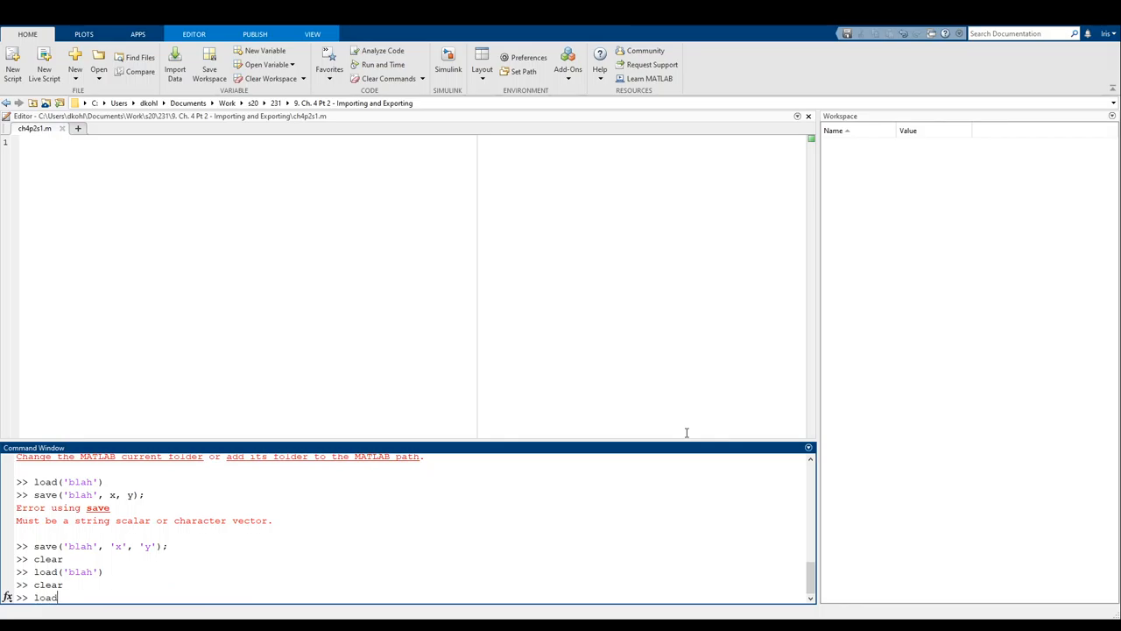
pyautogui.write("('blah')")
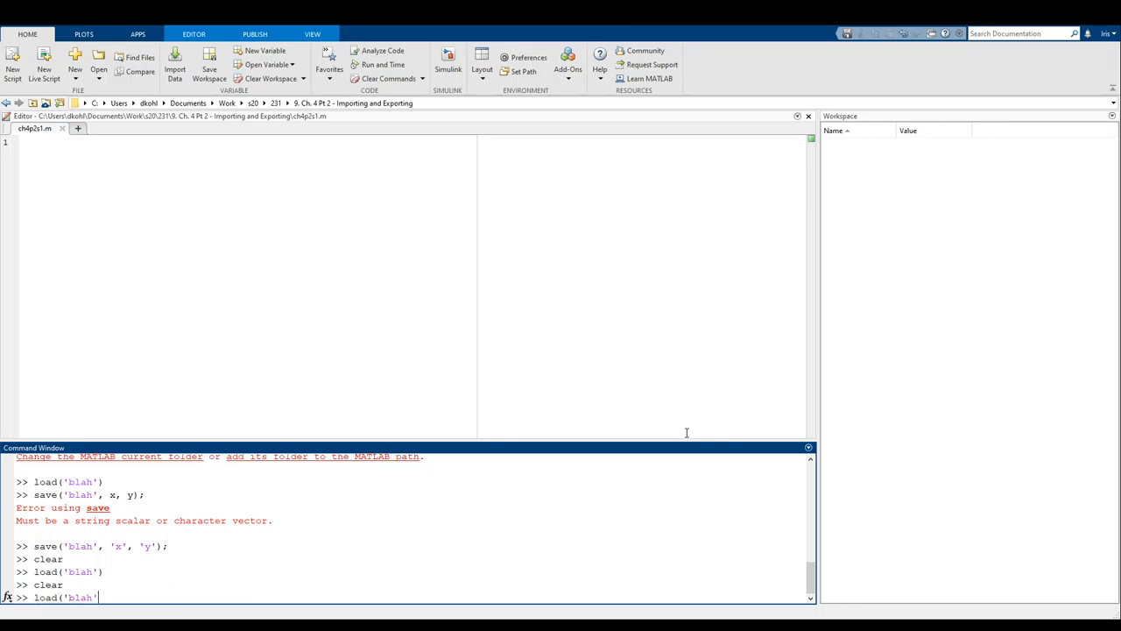
pyautogui.write(", 'x'")
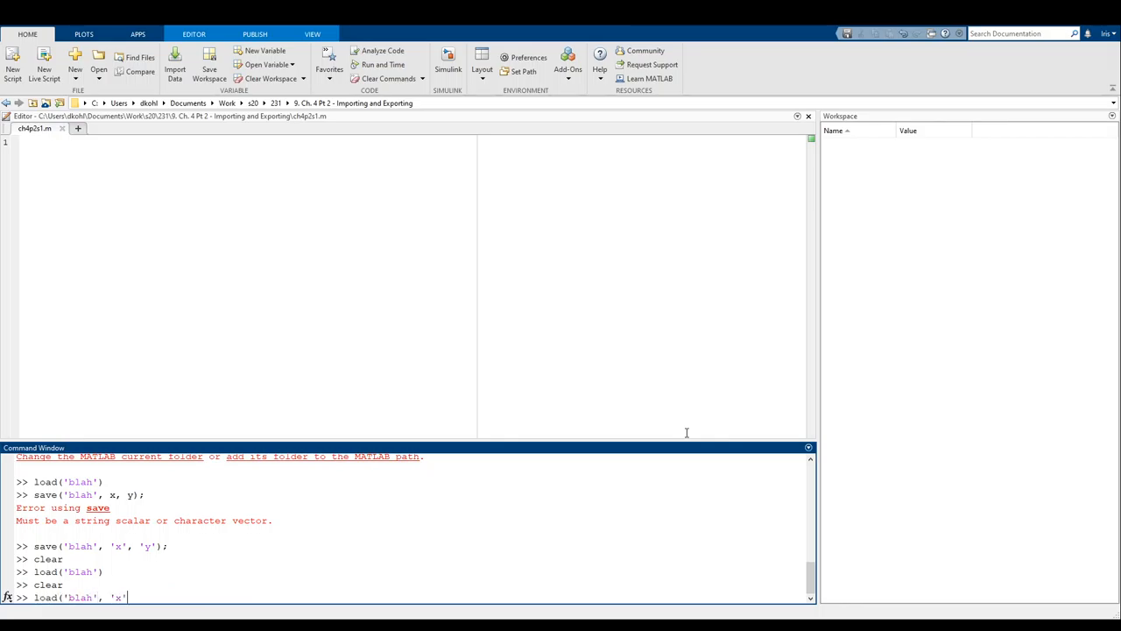